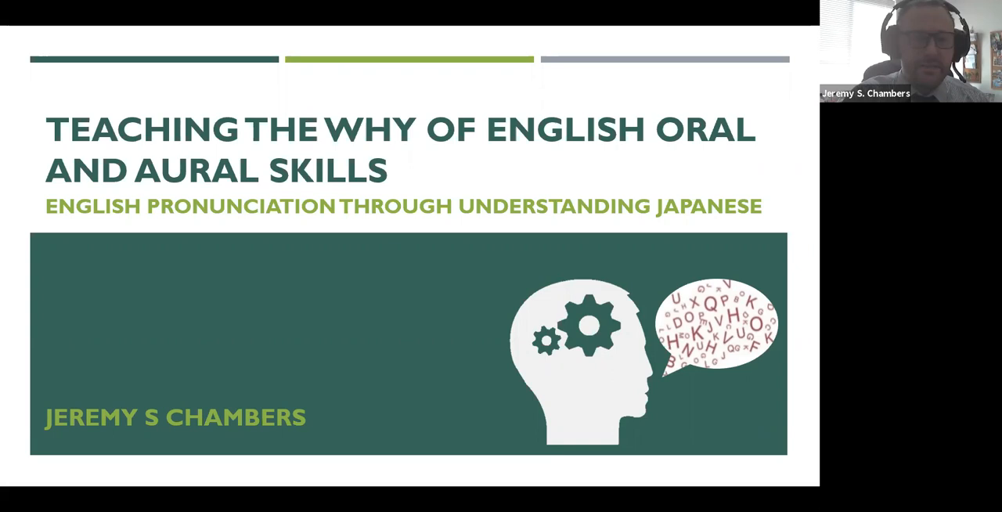
# Advance from the title slide to the outline of basic sounds, word stress and connected speech.
pyautogui.press('Right')
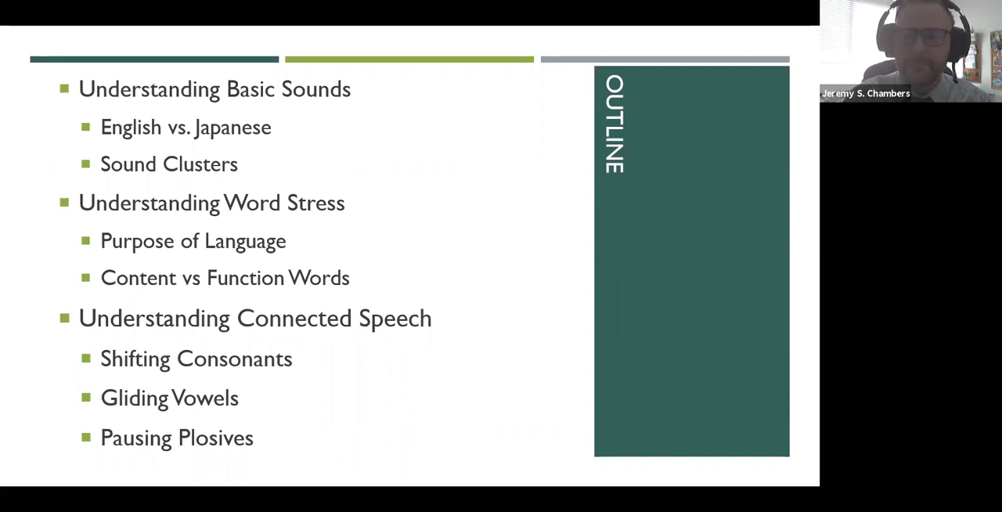
# Advance to the Language Comparison slide asking what makes languages harder and what all share.
pyautogui.press('Right')
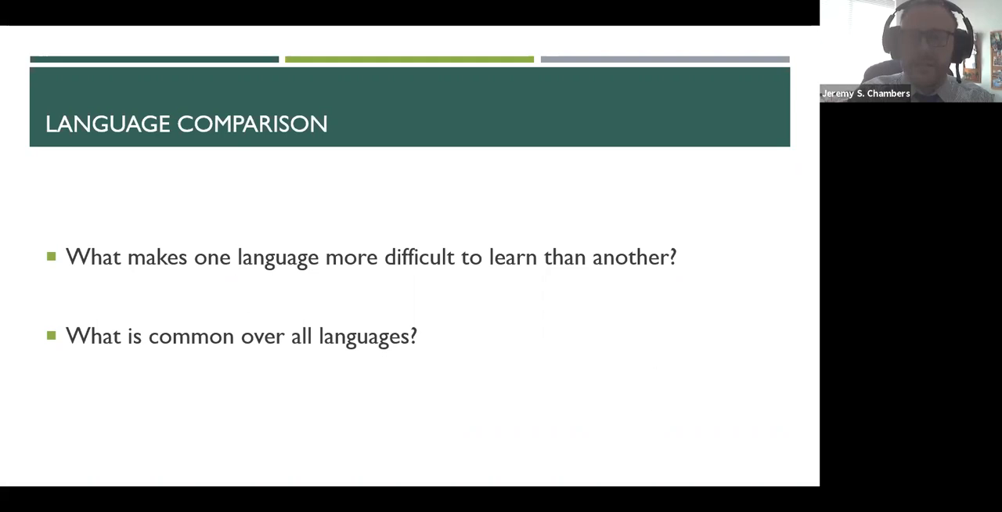
# Advance to the slide contrasting Japanese's five vowels with English's nine.
pyautogui.press('Right')
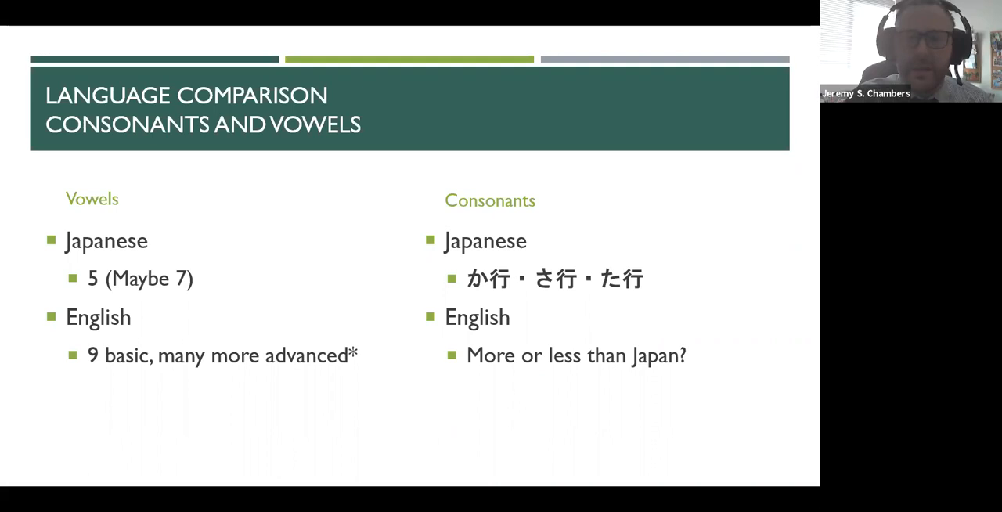
# Advance to the Basics – Vowels chart of Japanese beside American English vowels.
pyautogui.press('Right')
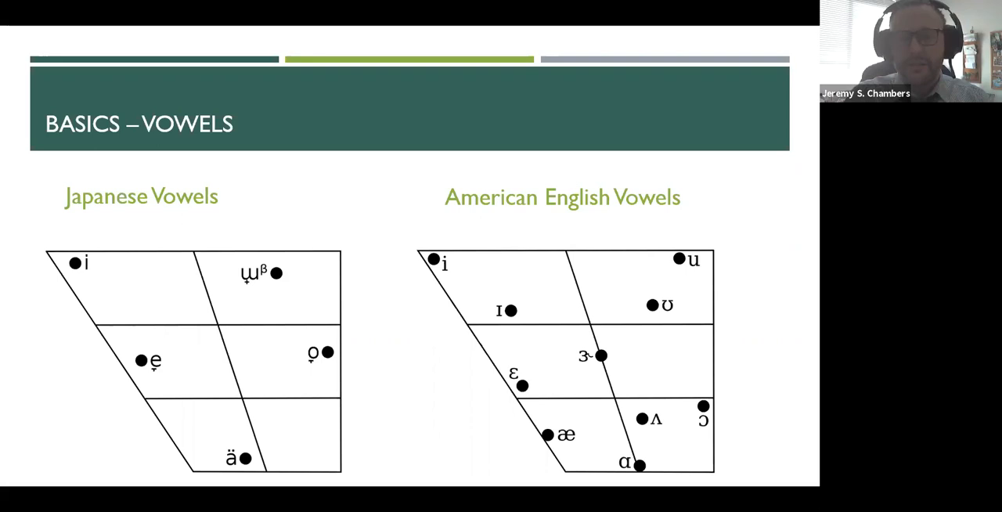
# Advance to the Minimal Pairs – Vowels table of /p_t/ words like peat, pit, pet, pat.
pyautogui.press('Right')
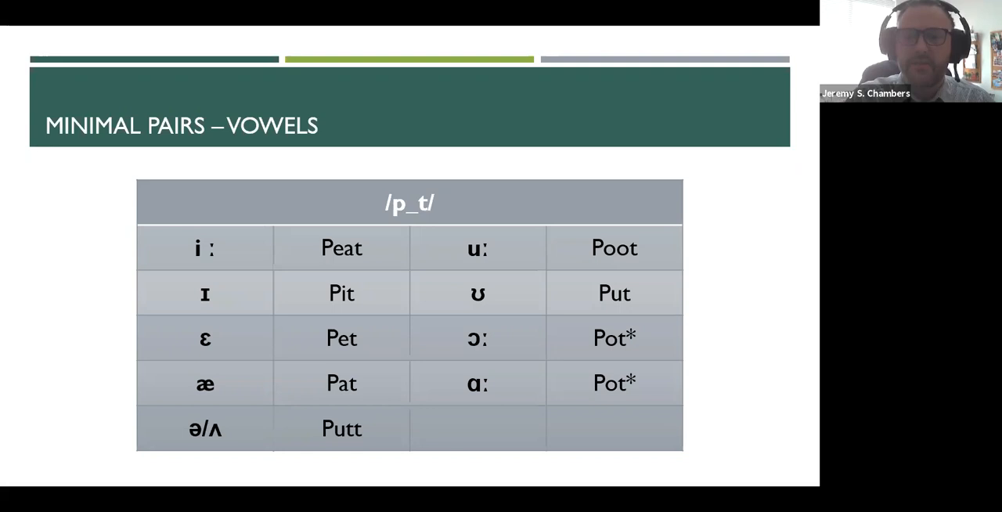
pyautogui.press('Right')
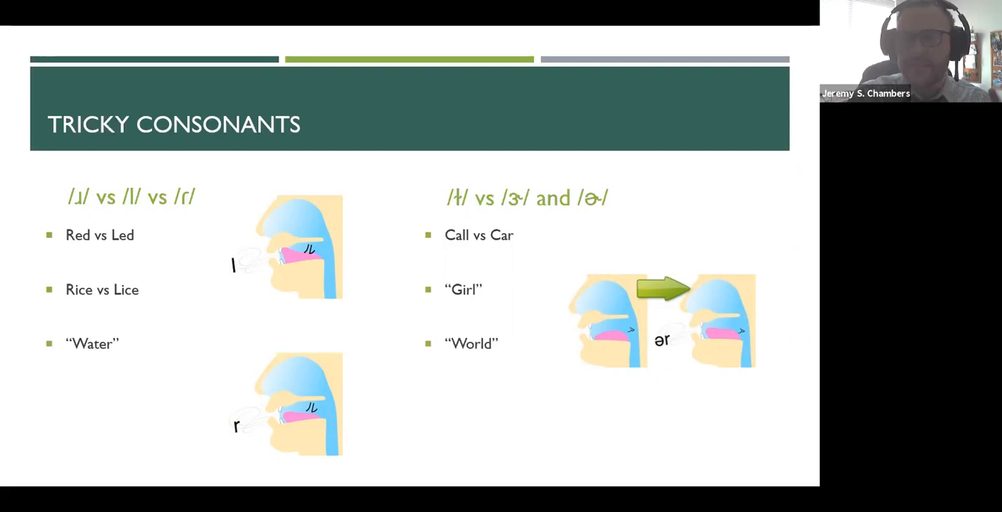
# Advance from Tricky Consonants to the Syllable vs Mora counting exercise.
pyautogui.press('right')
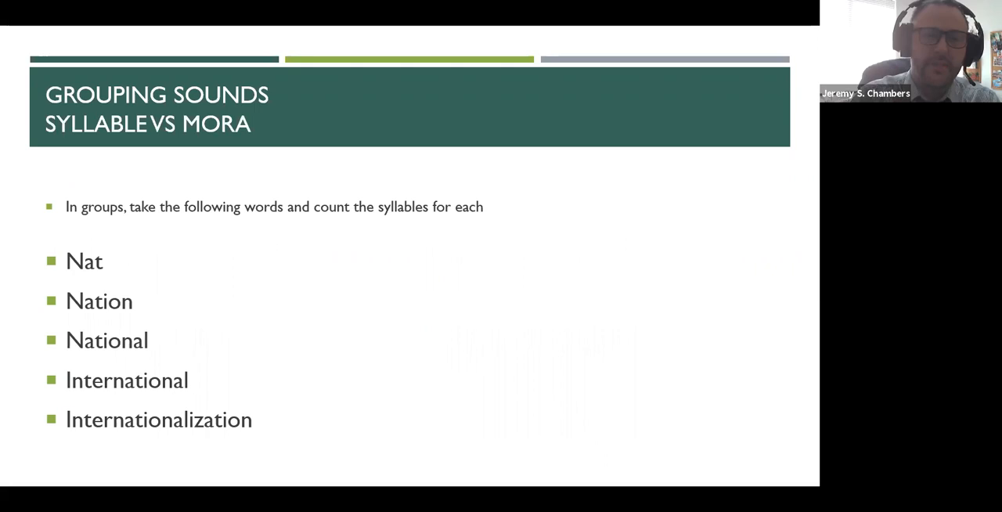
# Reveal the Answers slide with syllable counts from Nat (1) to Internationalization (8).
pyautogui.press('Right')
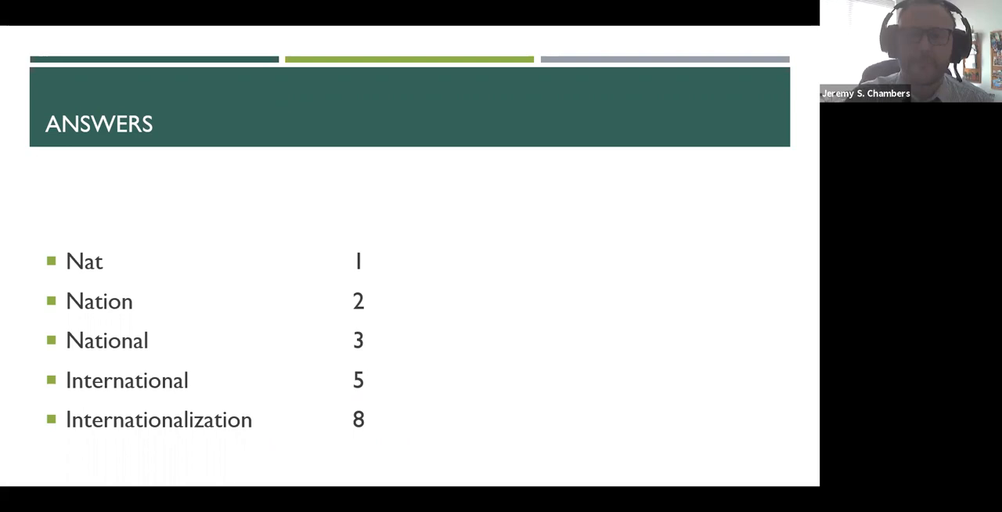
# Advance from the Answers slide to the Stress Patterns slide.
pyautogui.press('right')
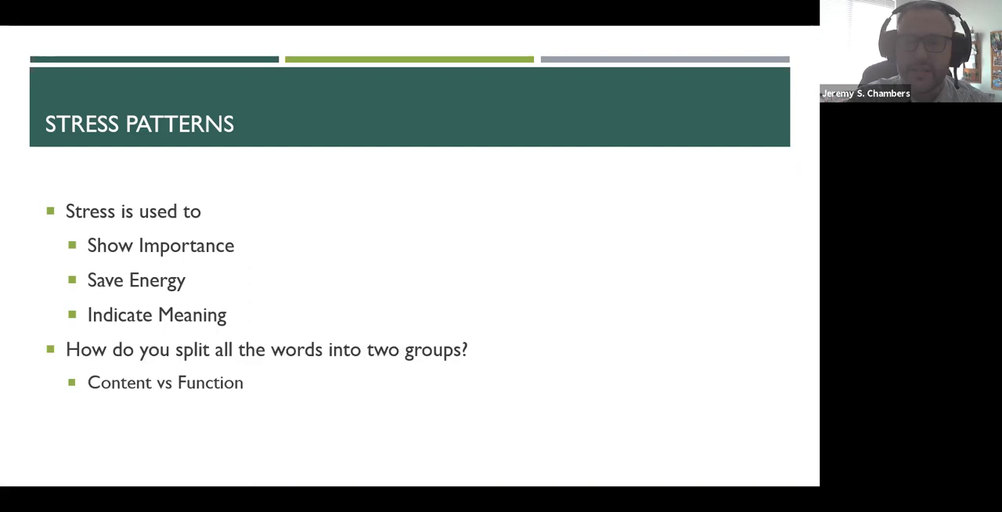
# Advance to Content vs Function Words, with 'Tom will go to eat dinner' underlined.
pyautogui.press('Right')
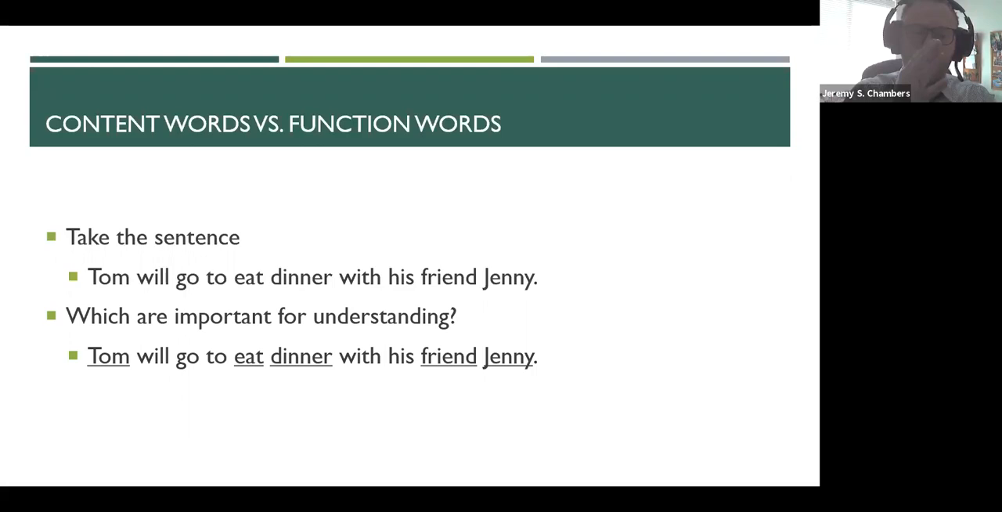
# Advance through the content and function word tables and Connecting Sounds to Stopping Consonants.
pyautogui.press('Right')
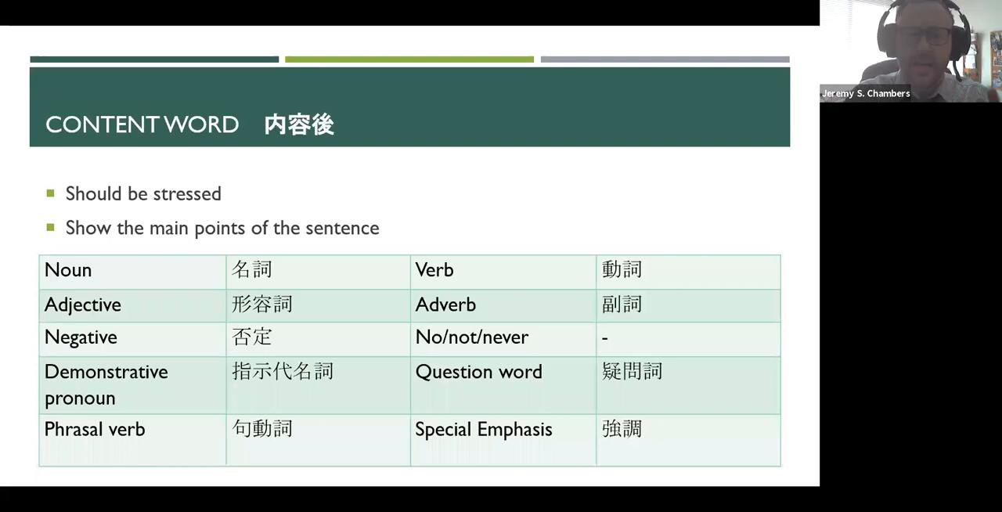
pyautogui.press('right')
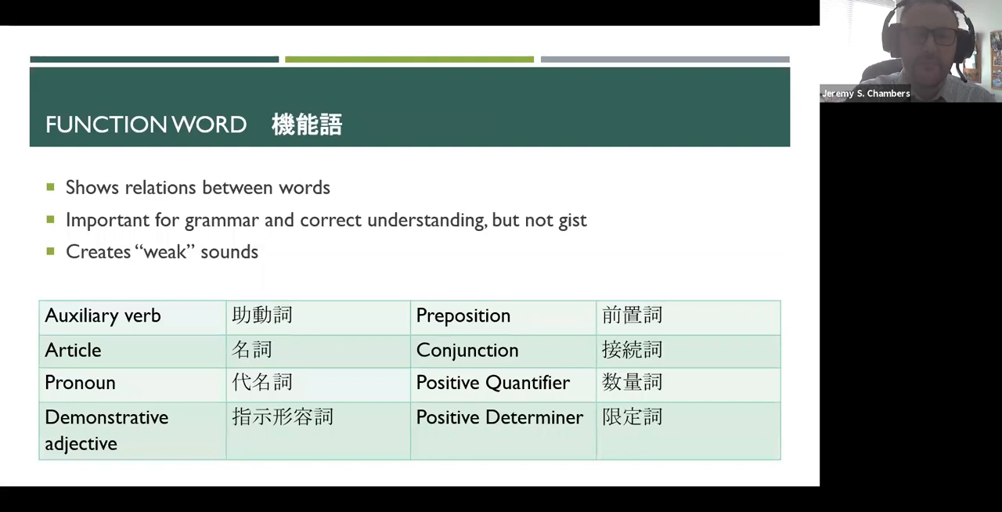
pyautogui.press('Right')
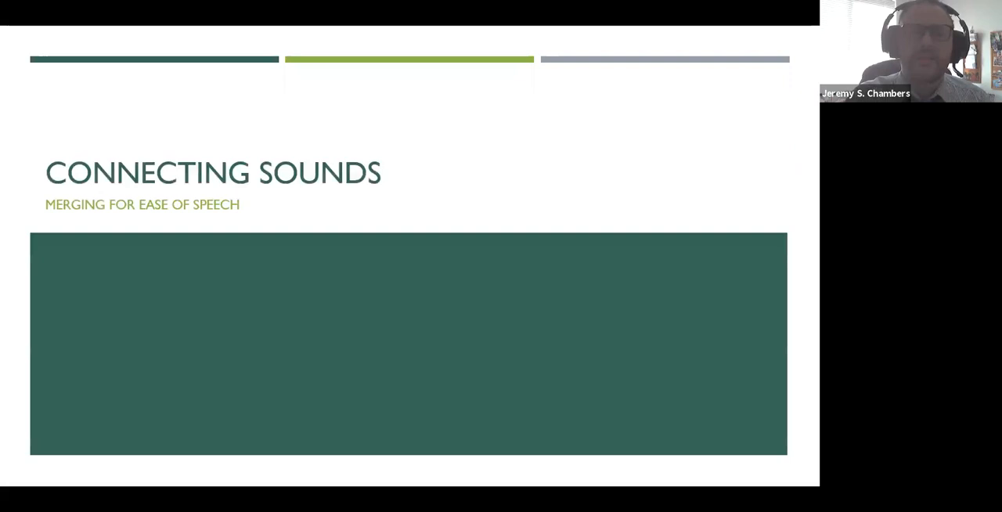
pyautogui.press('Right')
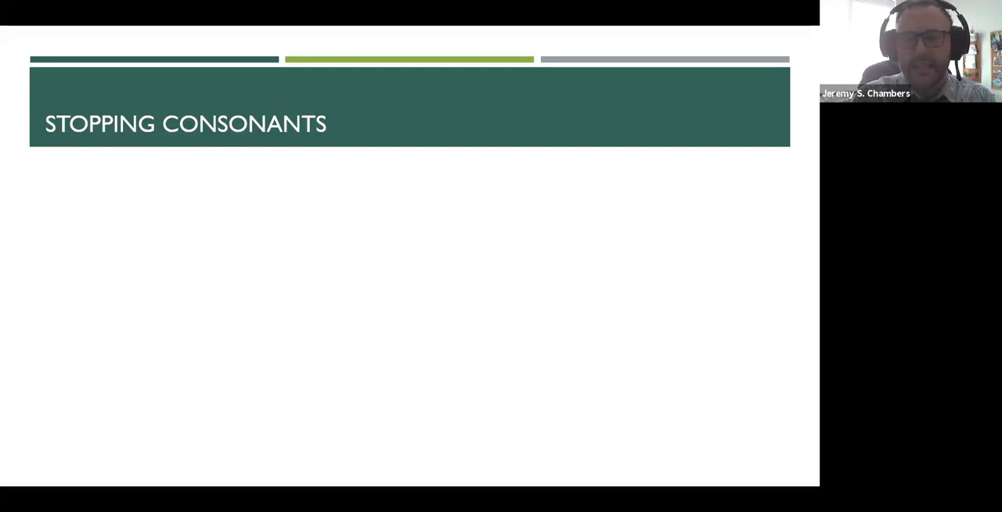
# Show the bullets: stopped consonant plus any consonant, within and between words.
pyautogui.press('Right')
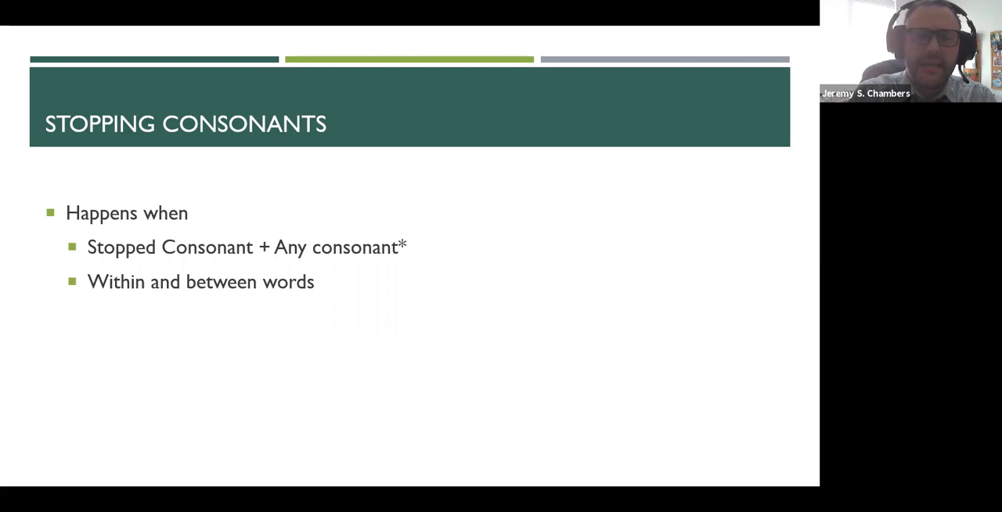